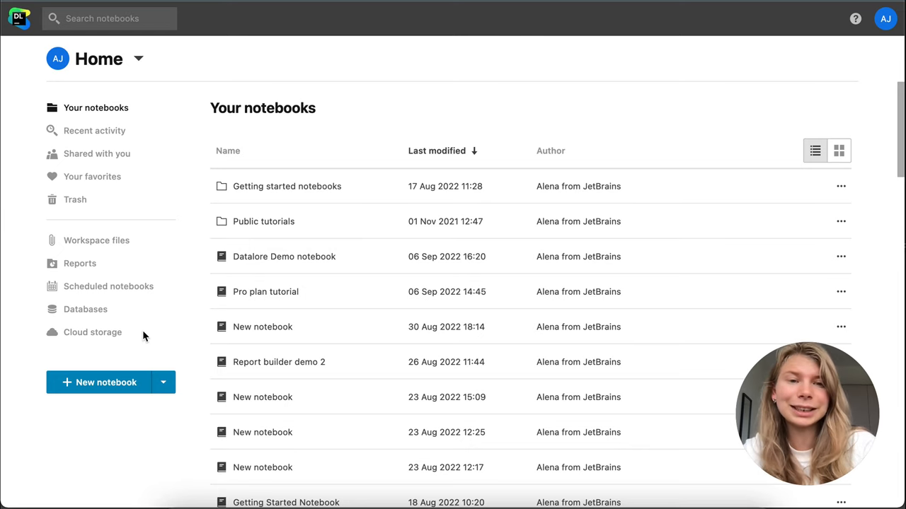
# - Start a new notebook from the Datalore home page
pyautogui.click(105, 382)
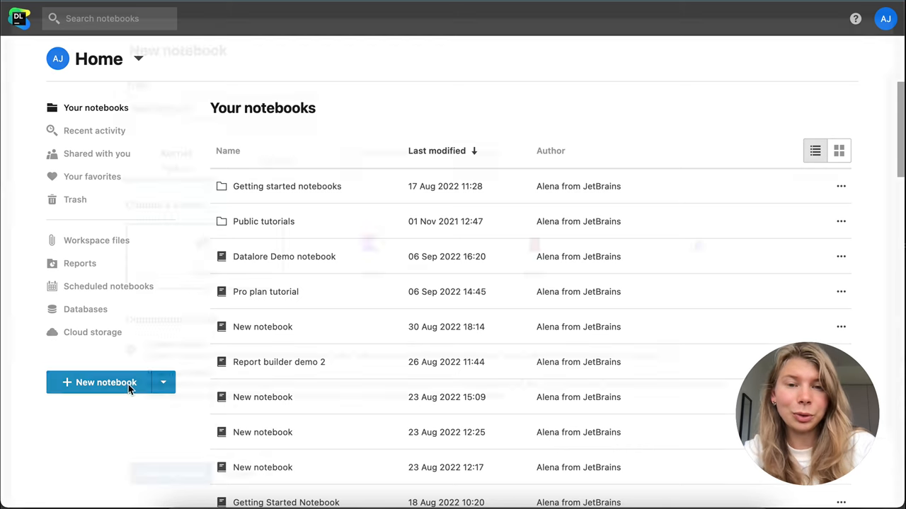
# - In the new-notebook dialog, view the Environment settings and list the base environment choices
pyautogui.click(104, 382)
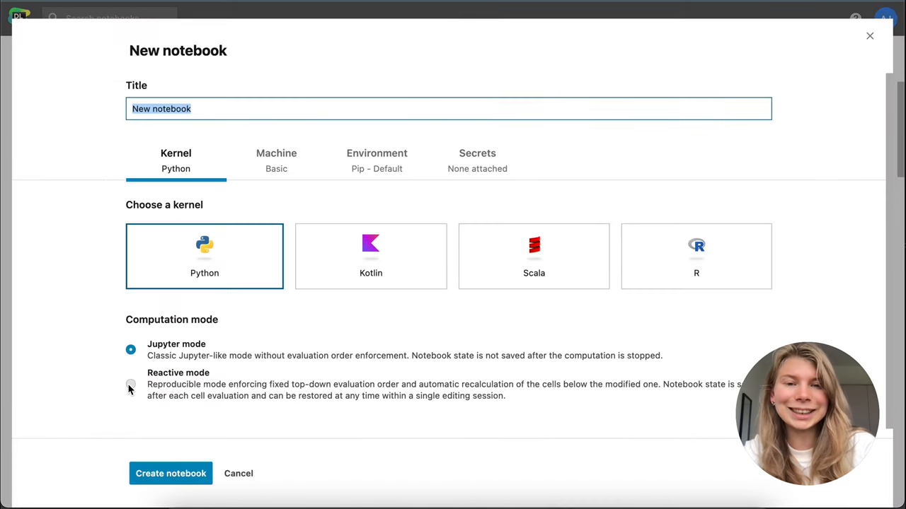
pyautogui.click(376, 158)
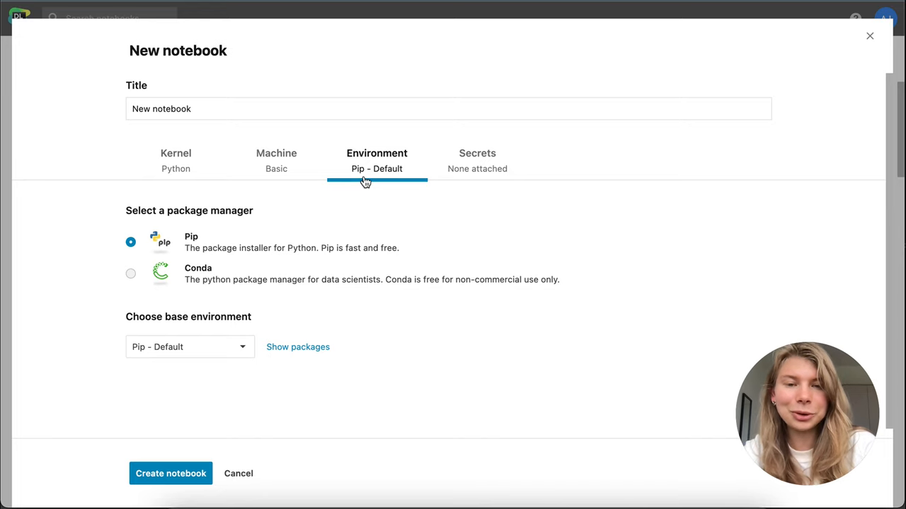
pyautogui.click(190, 347)
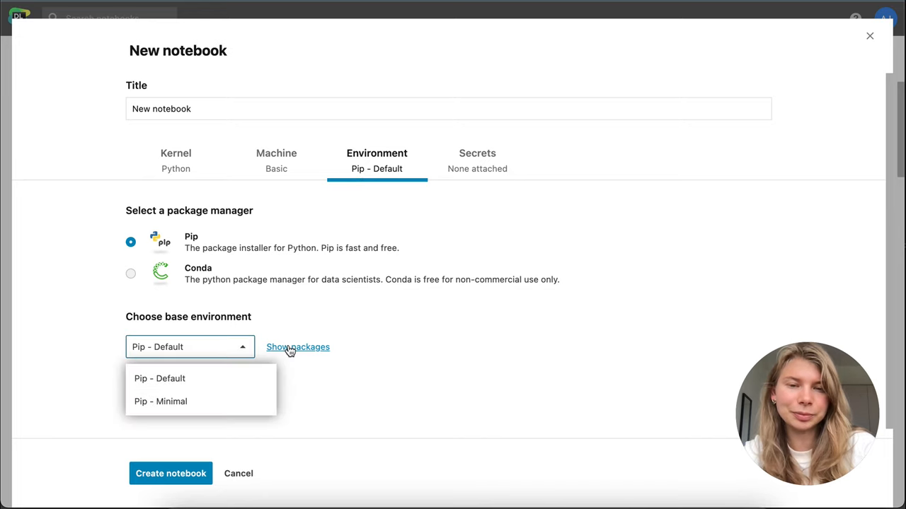
# - Review the libraries preinstalled in the Pip - Default base environment
pyautogui.click(297, 348)
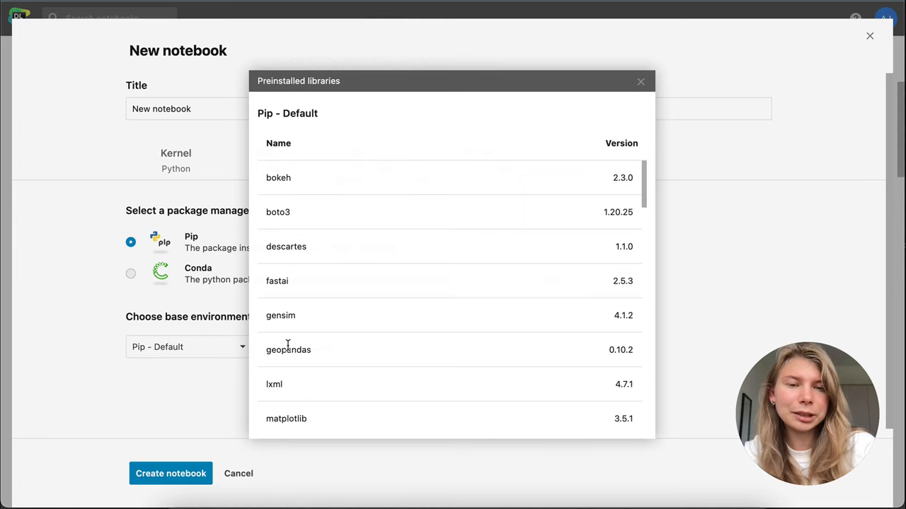
pyautogui.scroll(-3)
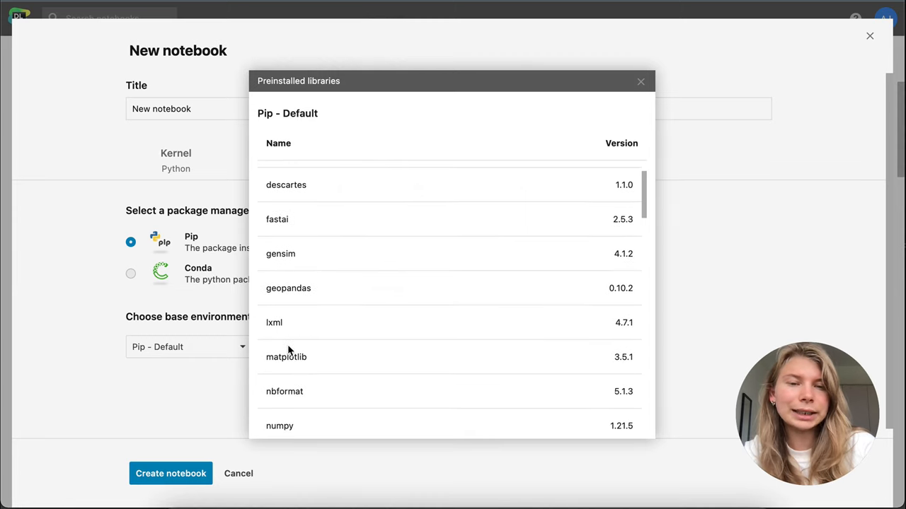
pyautogui.scroll(-3)
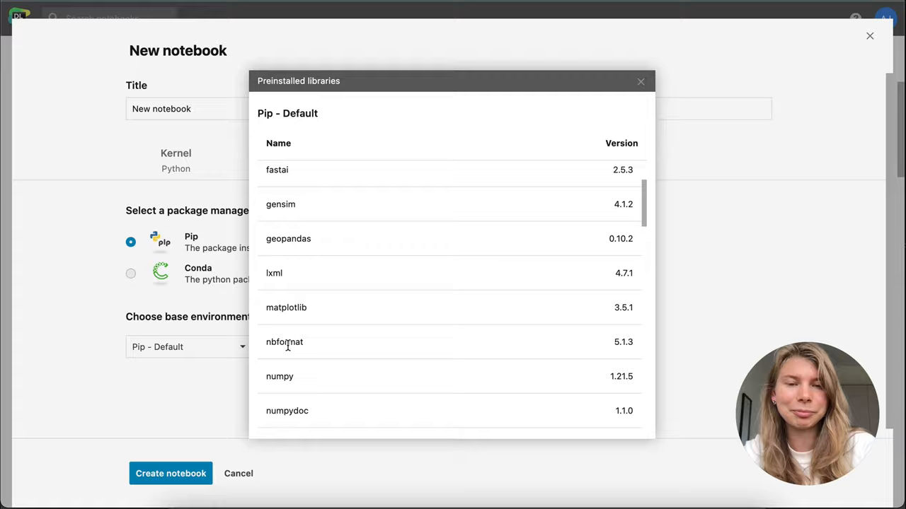
# - Create the notebook and locate the pyathena package in its Environment manager
pyautogui.click(169, 473)
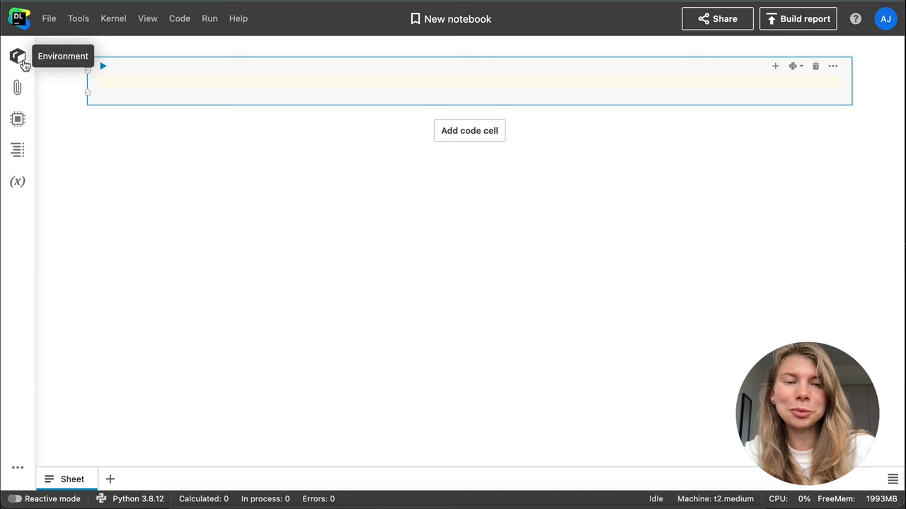
pyautogui.click(17, 57)
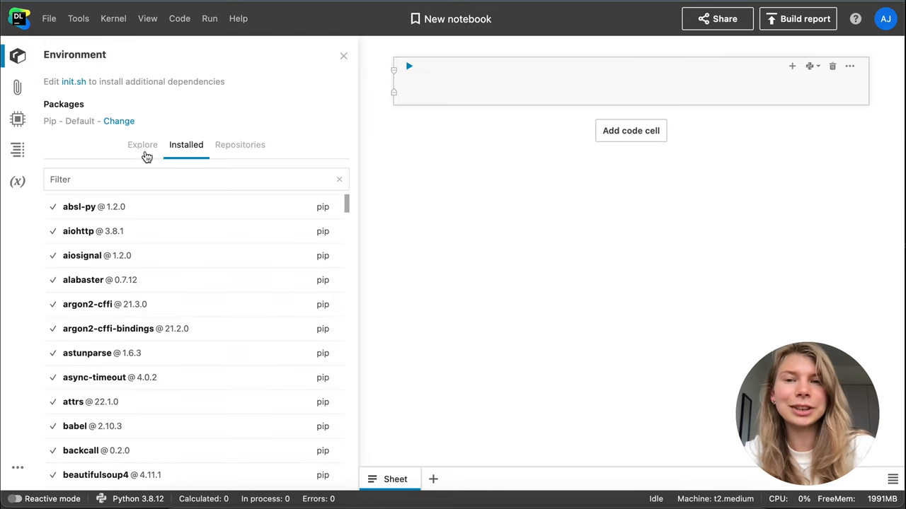
pyautogui.scroll(-3)
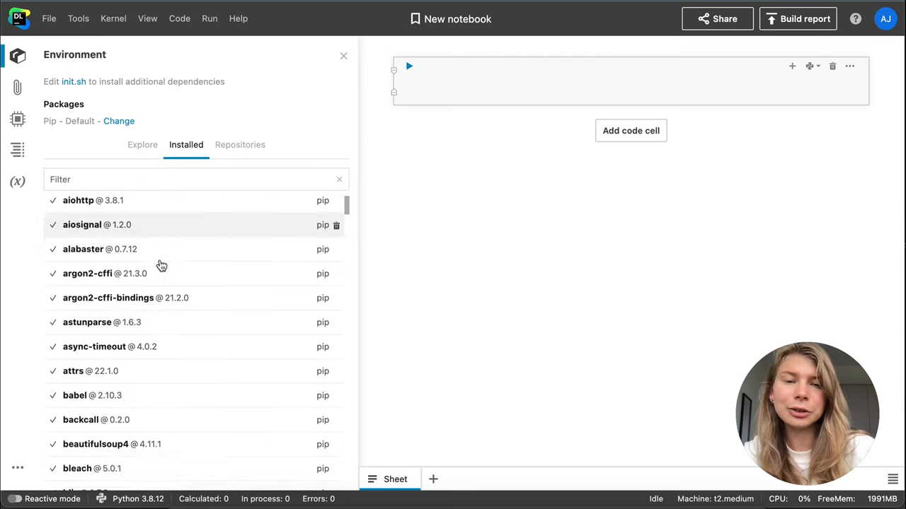
pyautogui.scroll(-3)
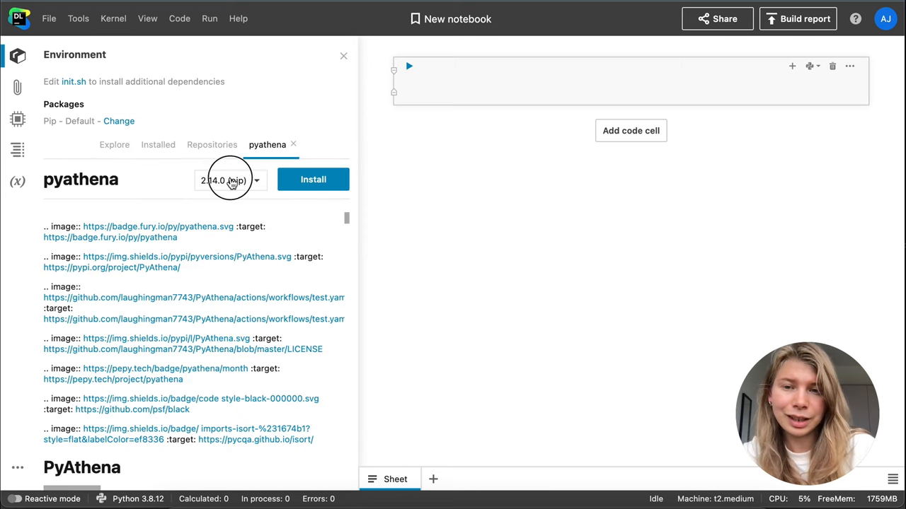
# - Install the pyathena package into the notebook environment
pyautogui.click(229, 180)
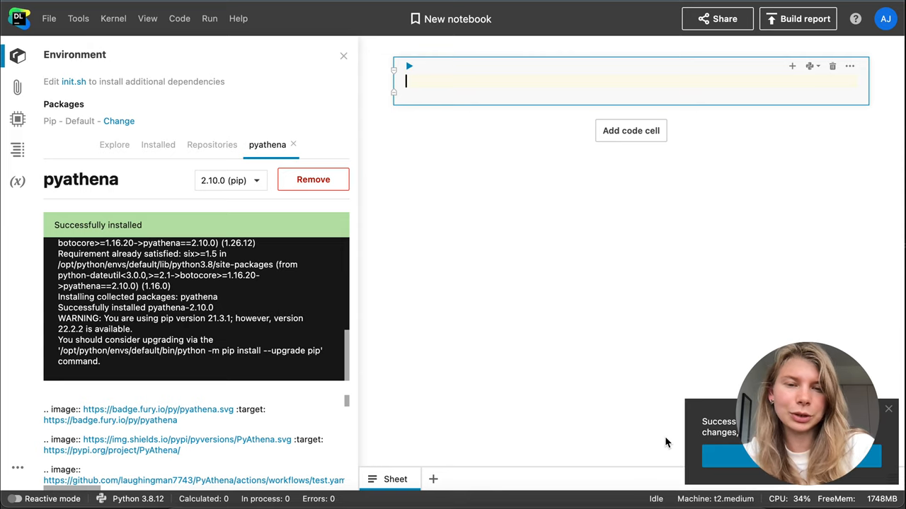
pyautogui.click(239, 145)
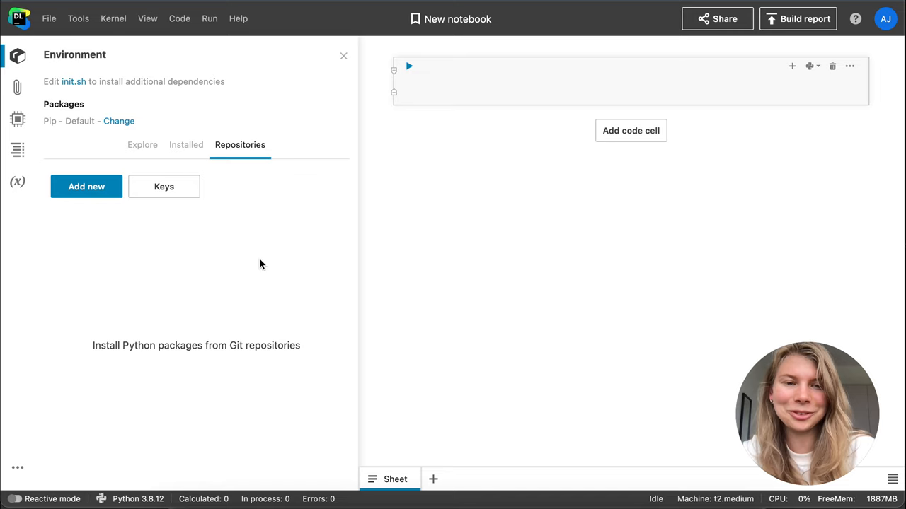
pyautogui.moveTo(162, 144)
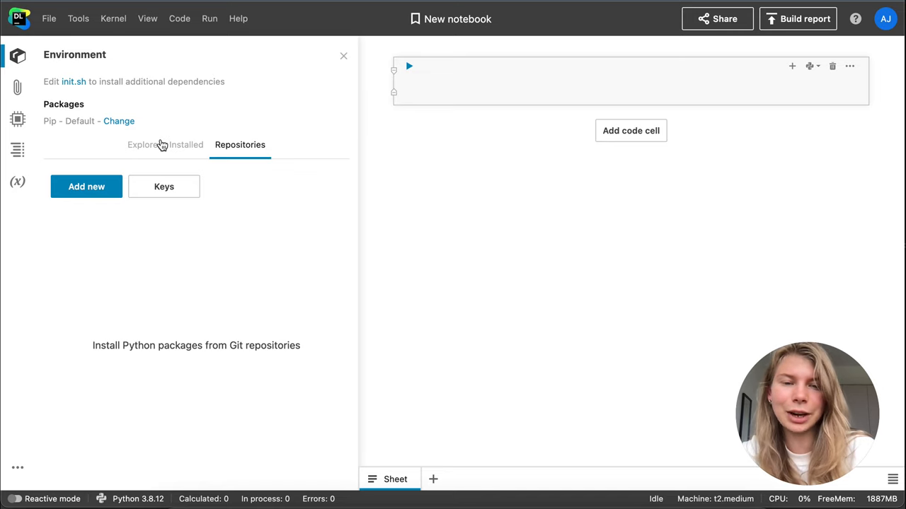
# - Launch a terminal from Tools and bring up the init.sh startup script for editing
pyautogui.click(78, 18)
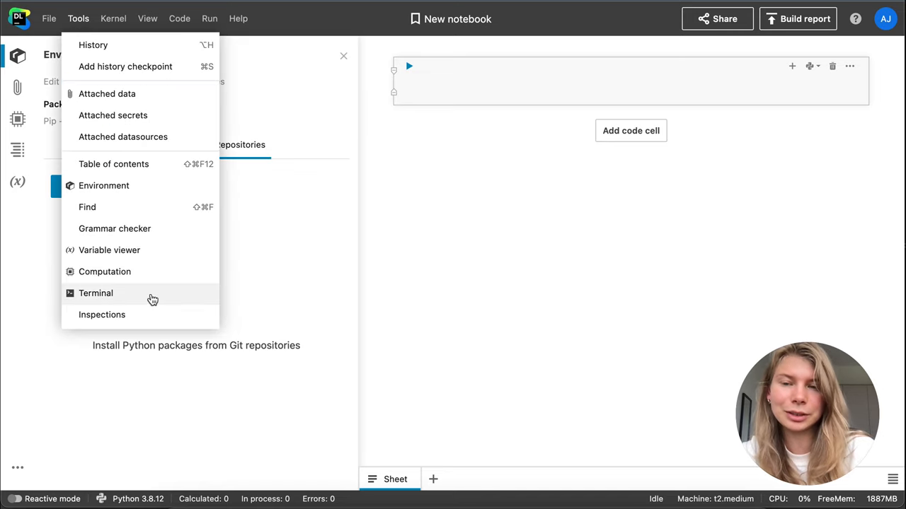
pyautogui.click(97, 293)
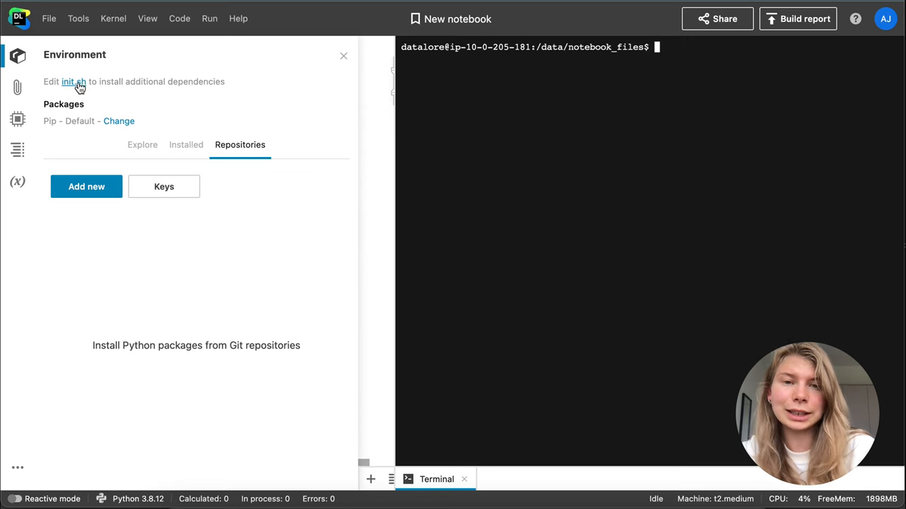
pyautogui.click(77, 81)
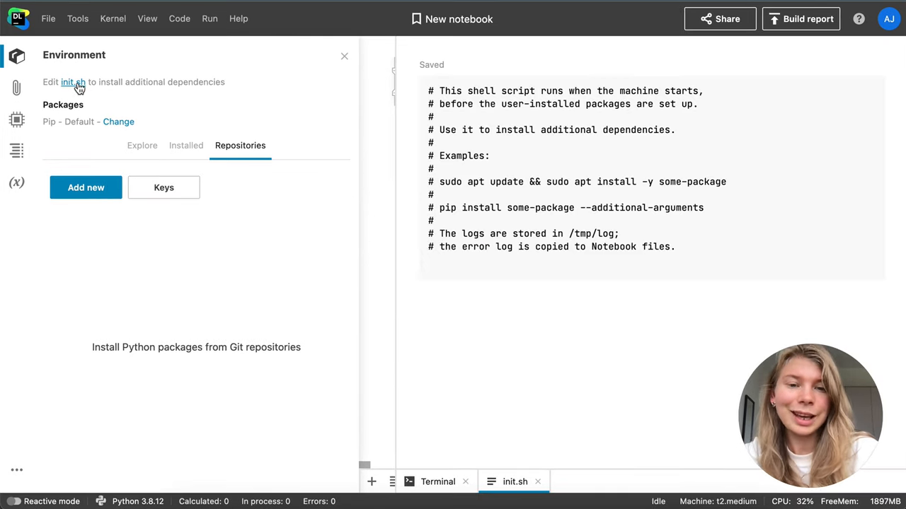